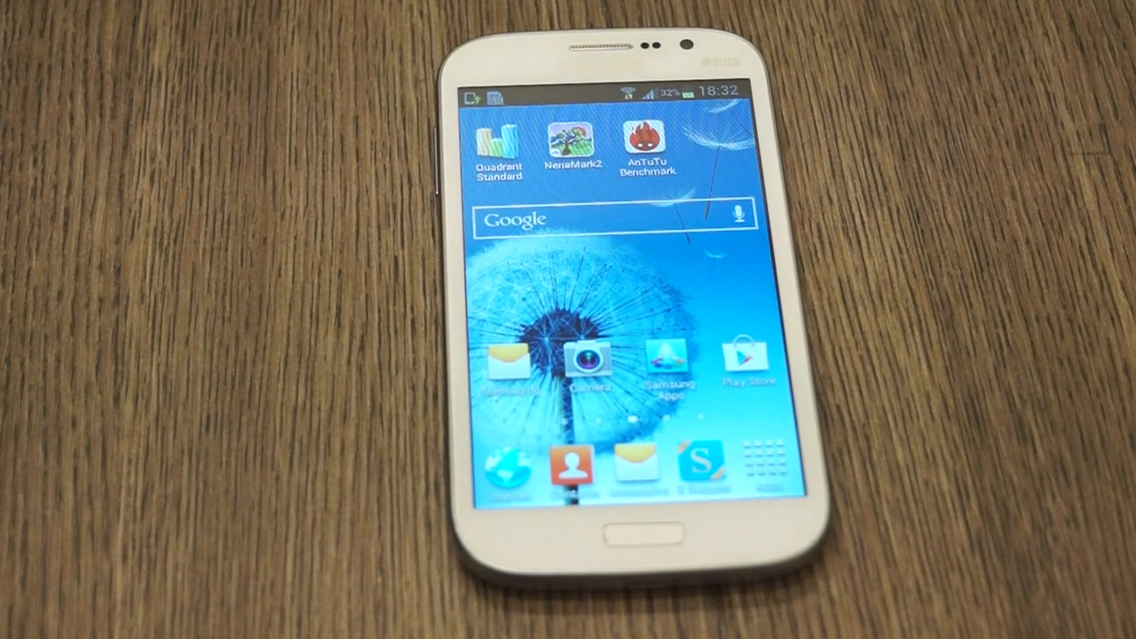
Launch Quadrant Standard and show its system information with device, CPU and memory details.
left_click(498, 142)
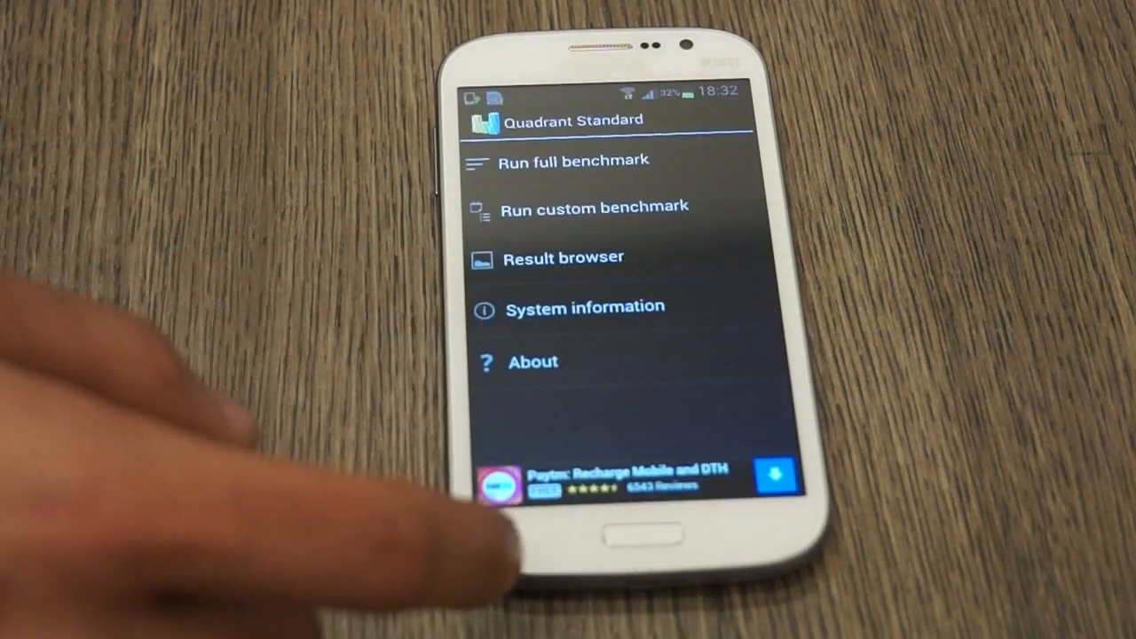
left_click(585, 306)
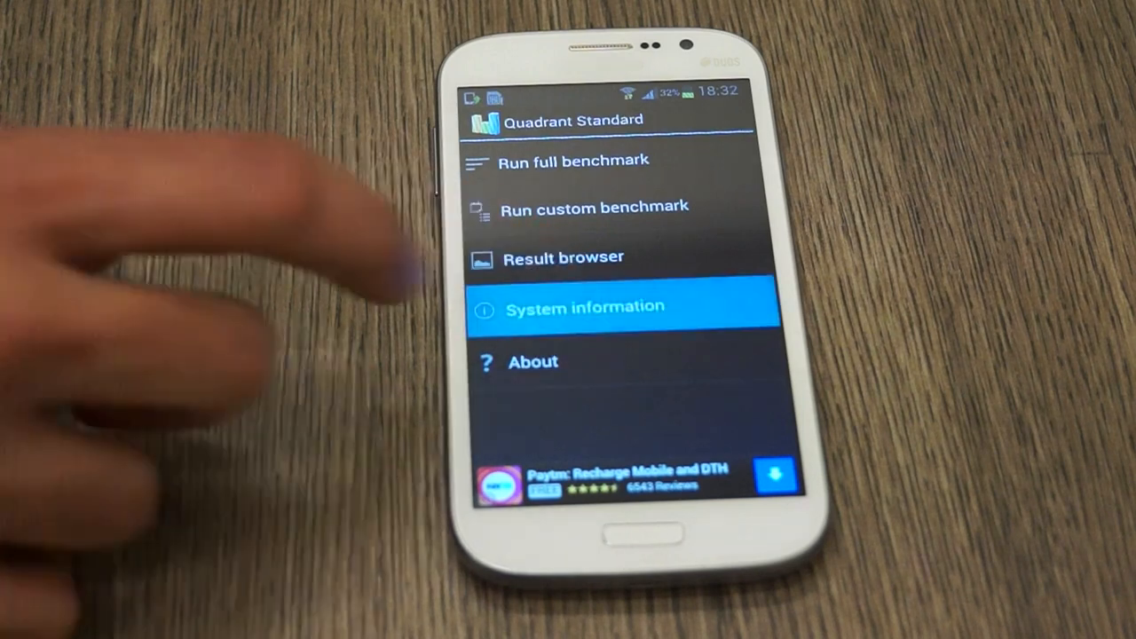
left_click(585, 306)
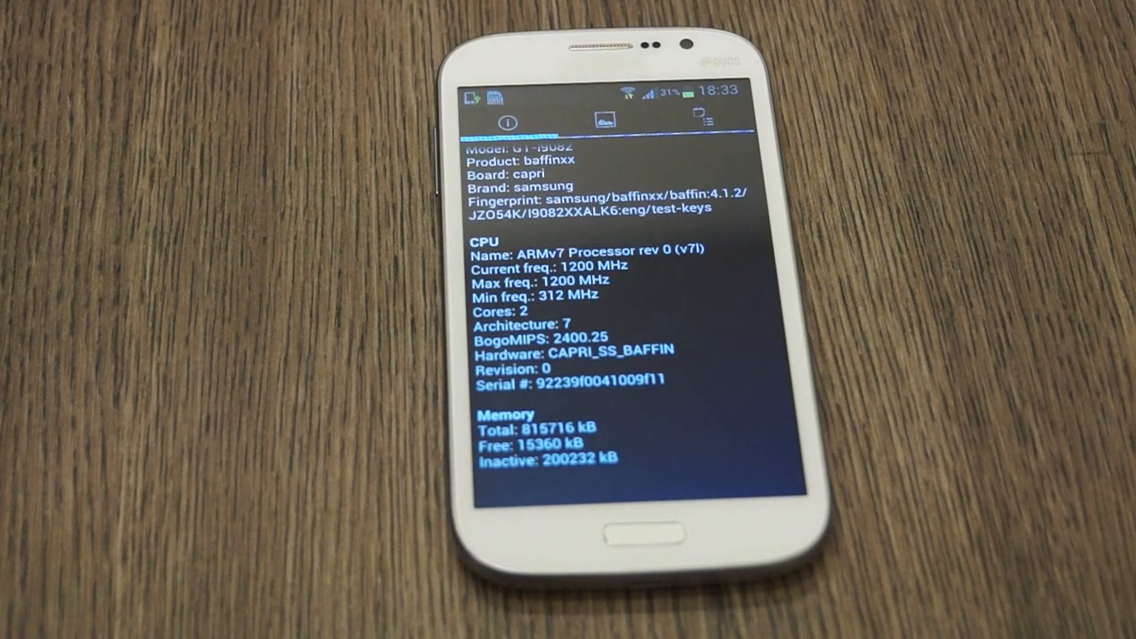
Show the display and OpenGL GPU details, scrolling down to the sensor and network lists.
left_click(606, 122)
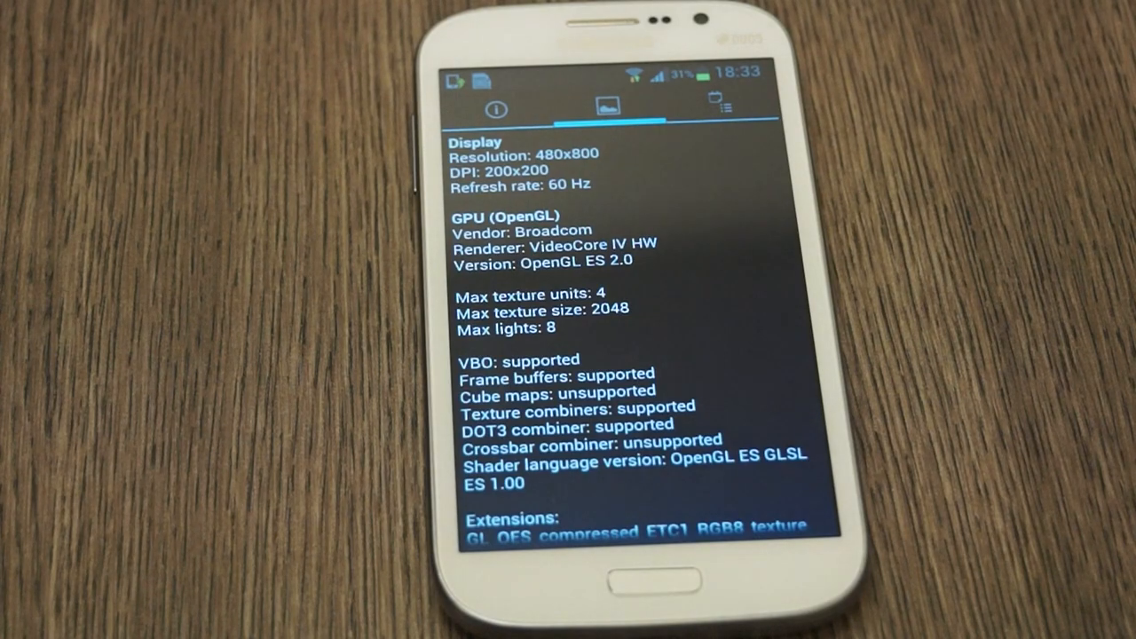
scroll("down", 3)
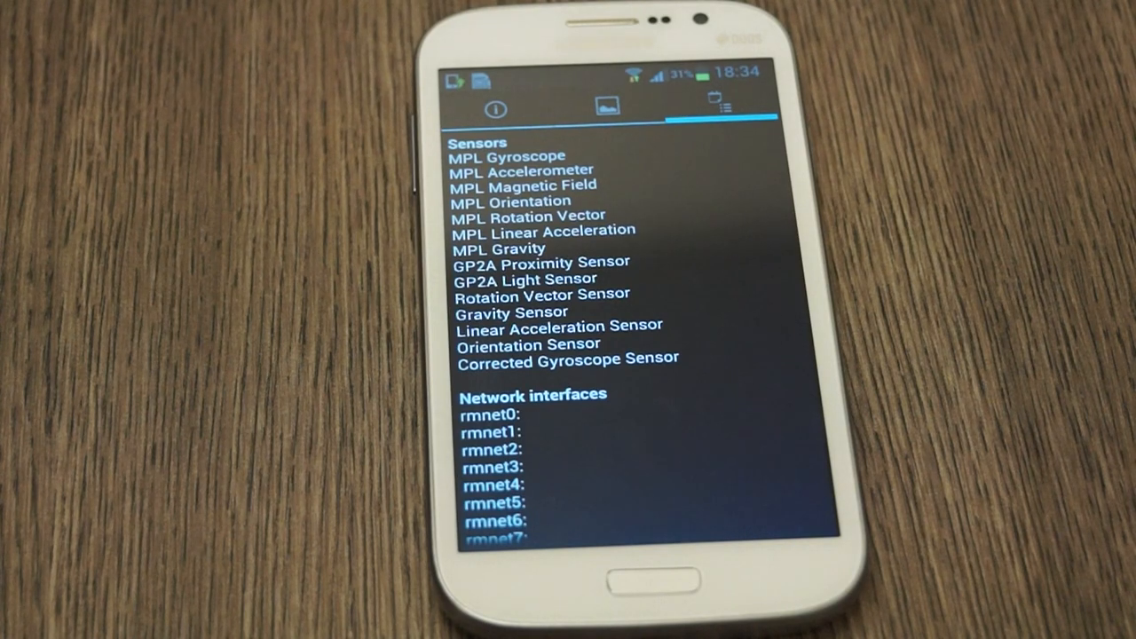
mouse_move(266, 390)
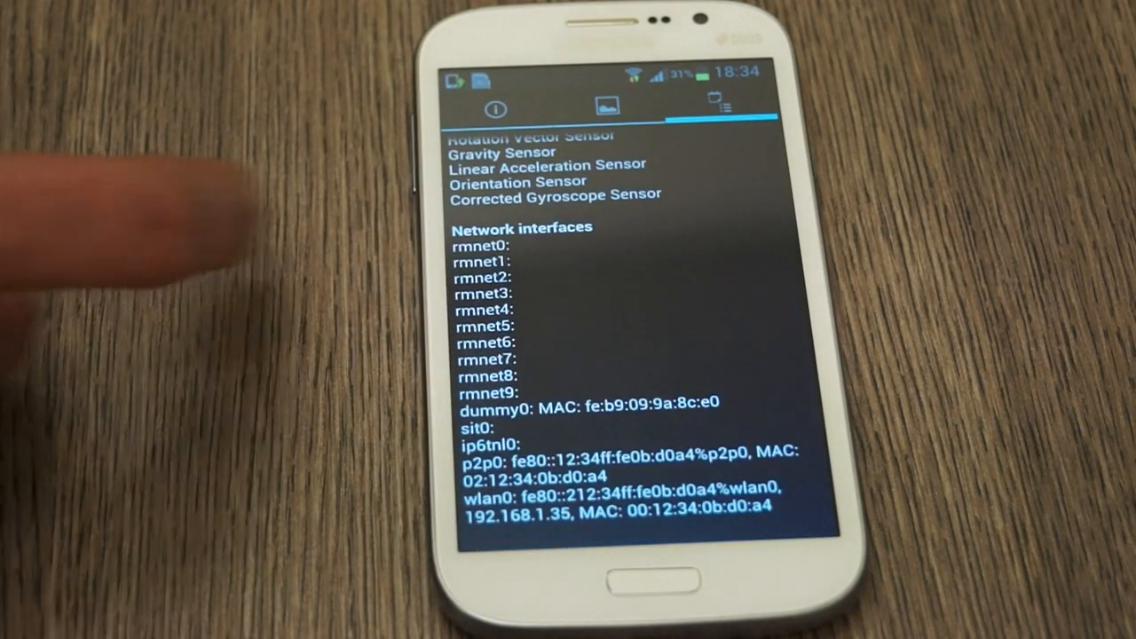
Scroll through the sensors and network interfaces, including Wi-Fi and MAC entries.
scroll("down", 3)
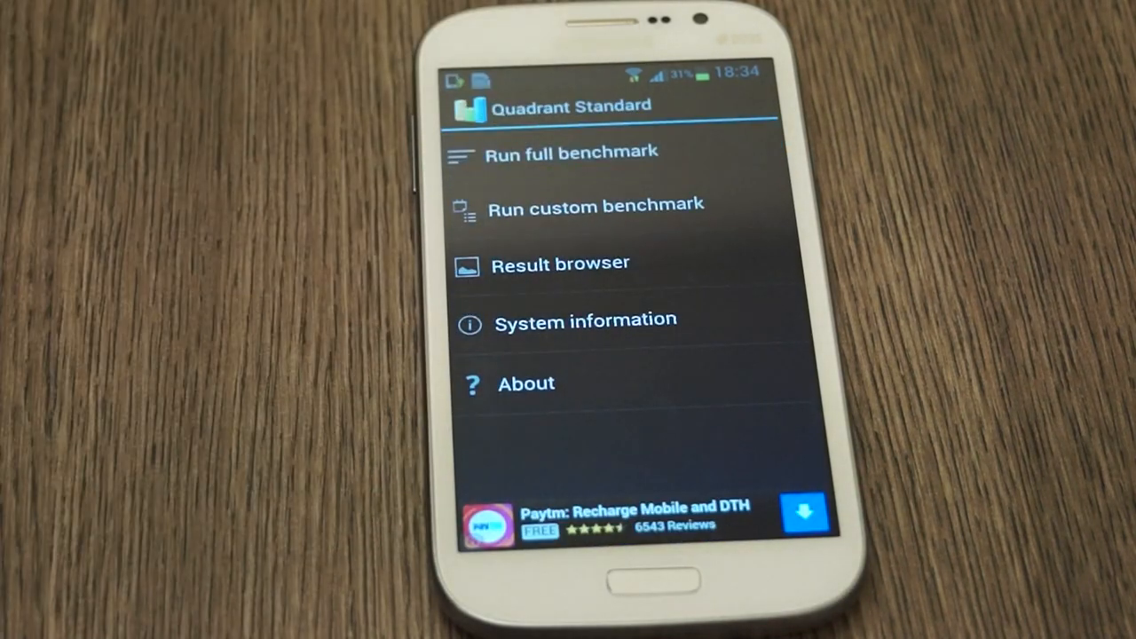
Run the full benchmark and agree to send results, scoring 3687 overall.
left_click(571, 153)
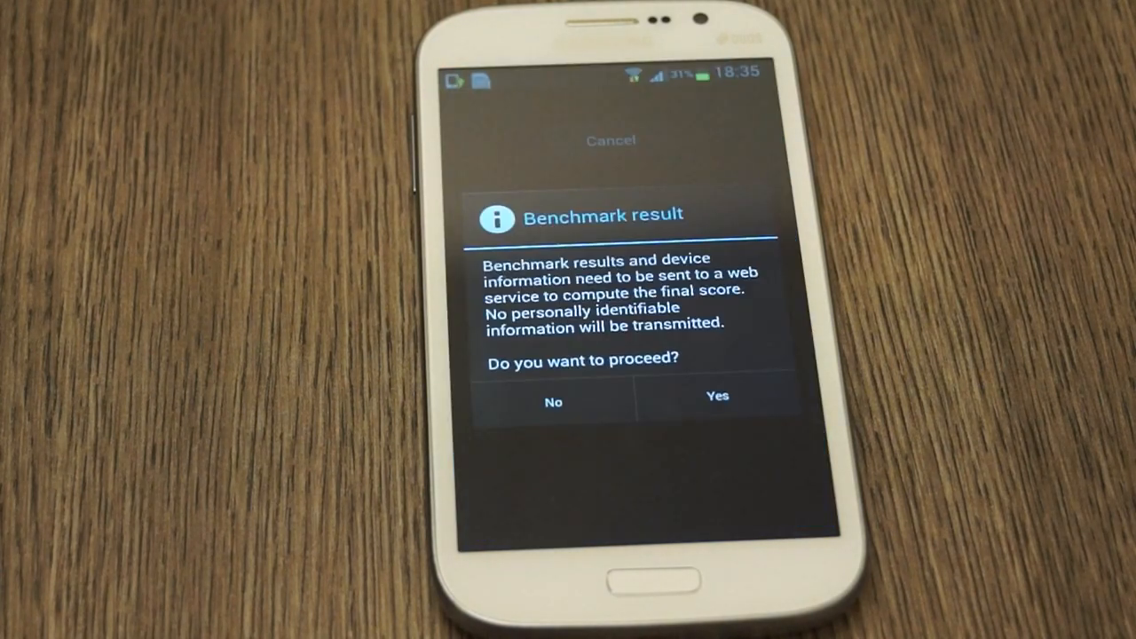
left_click(717, 396)
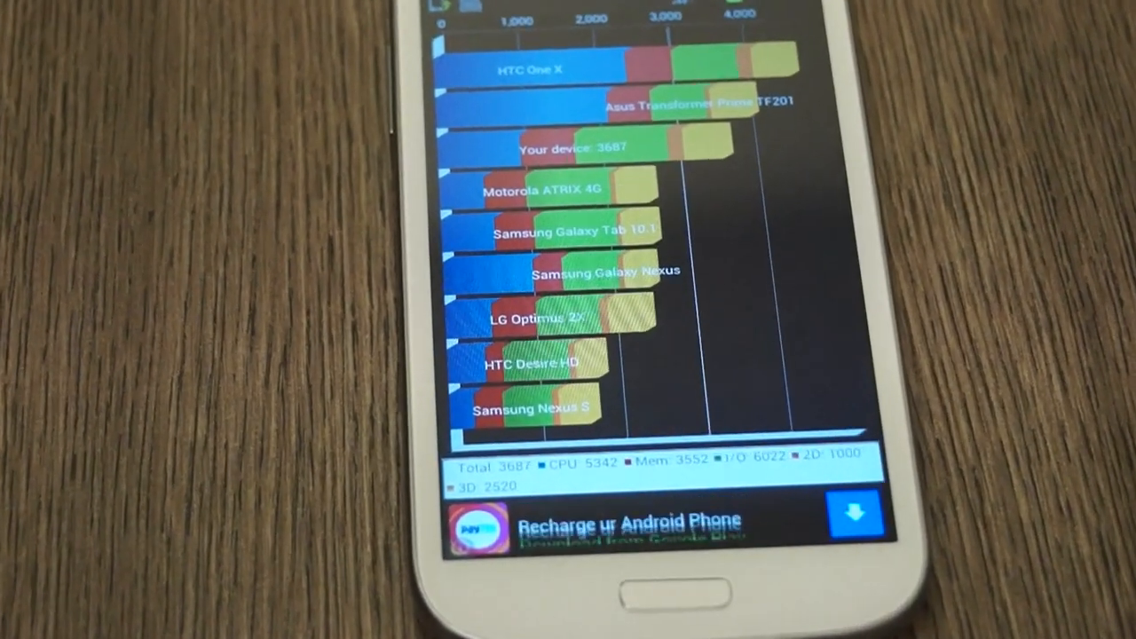
Scroll the comparison chart showing this device at 3687 among other phones.
scroll("down", 3)
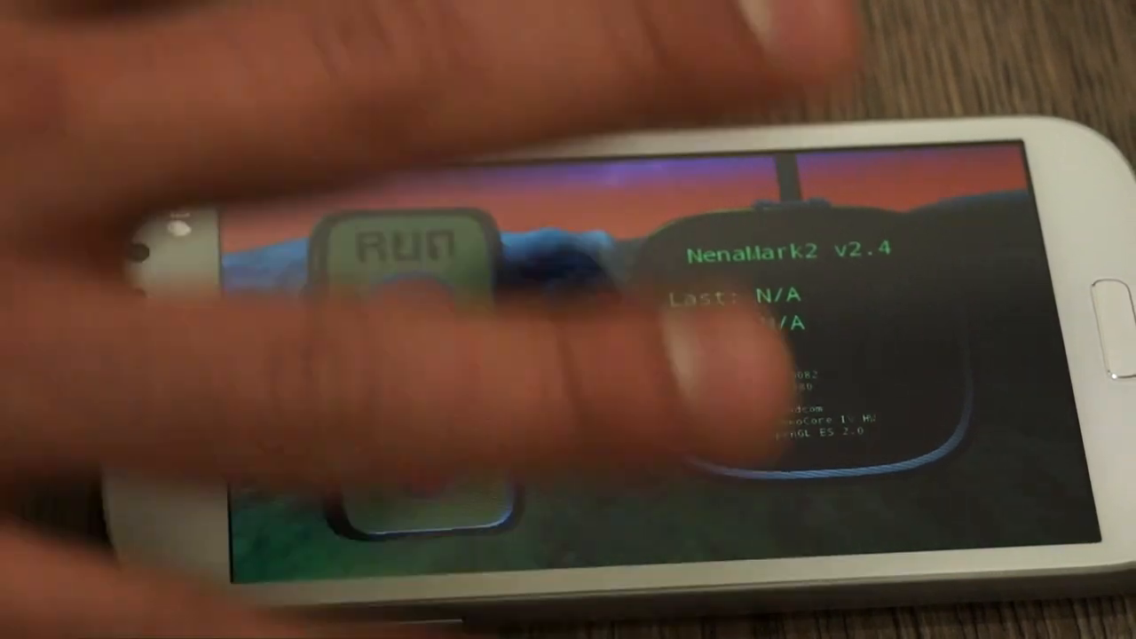
Run the NenaMark2 graphics test to 58.8 FPS and answer the Publish score dialog.
left_click(408, 244)
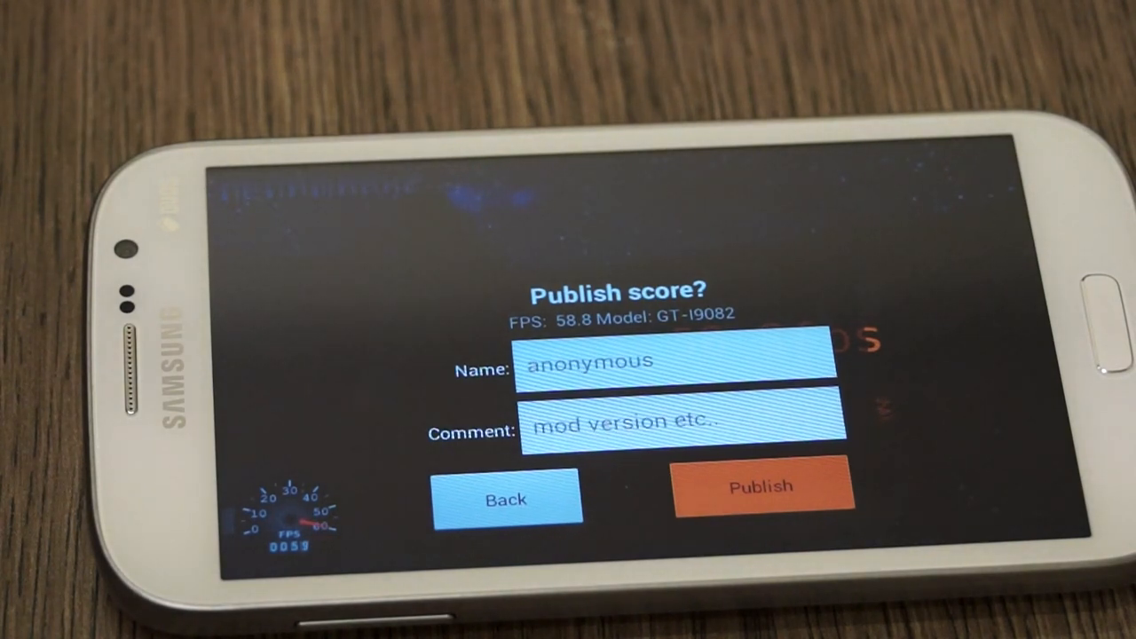
left_click(505, 497)
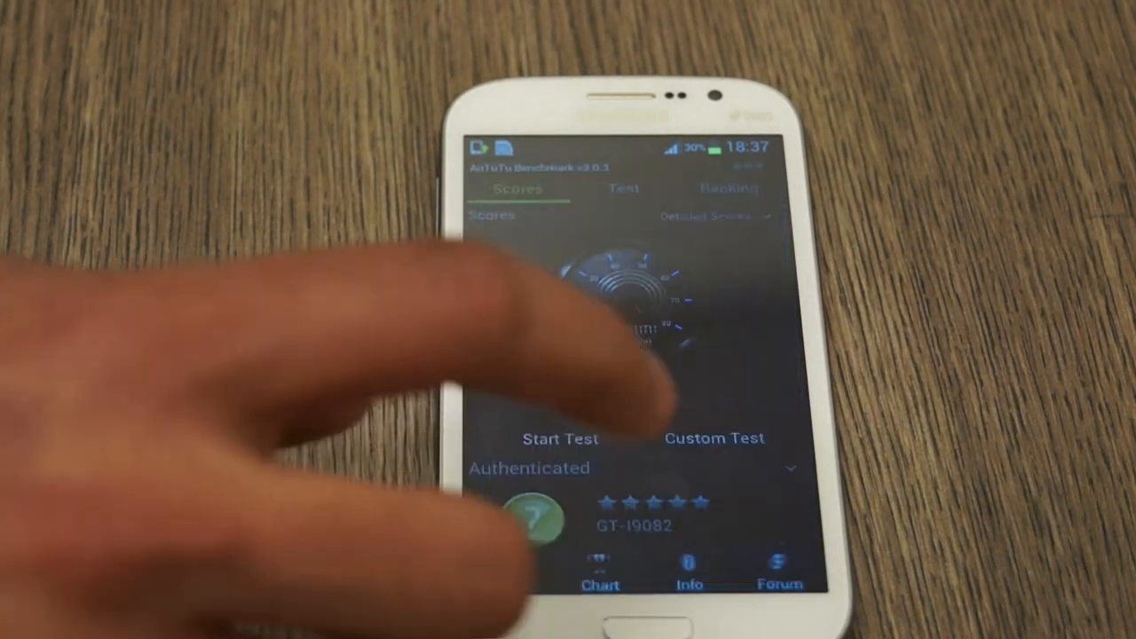
Start the AnTuTu benchmark test from the Scores screen.
left_click(560, 438)
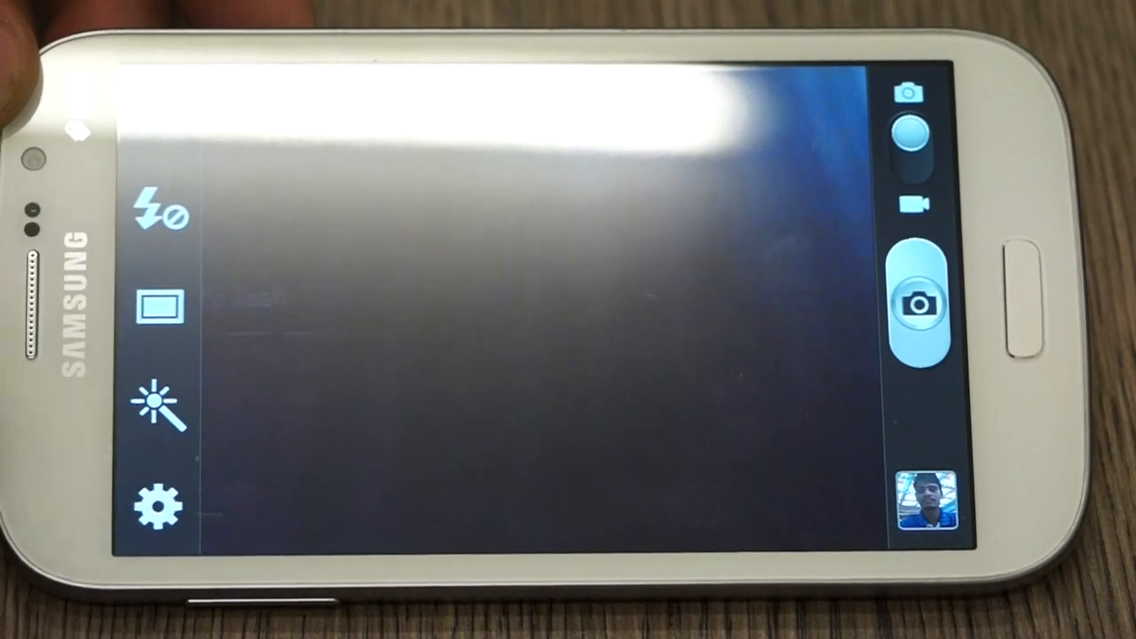
Browse the photo effects list with Cold vintage, Solarise and Green point.
left_click(160, 214)
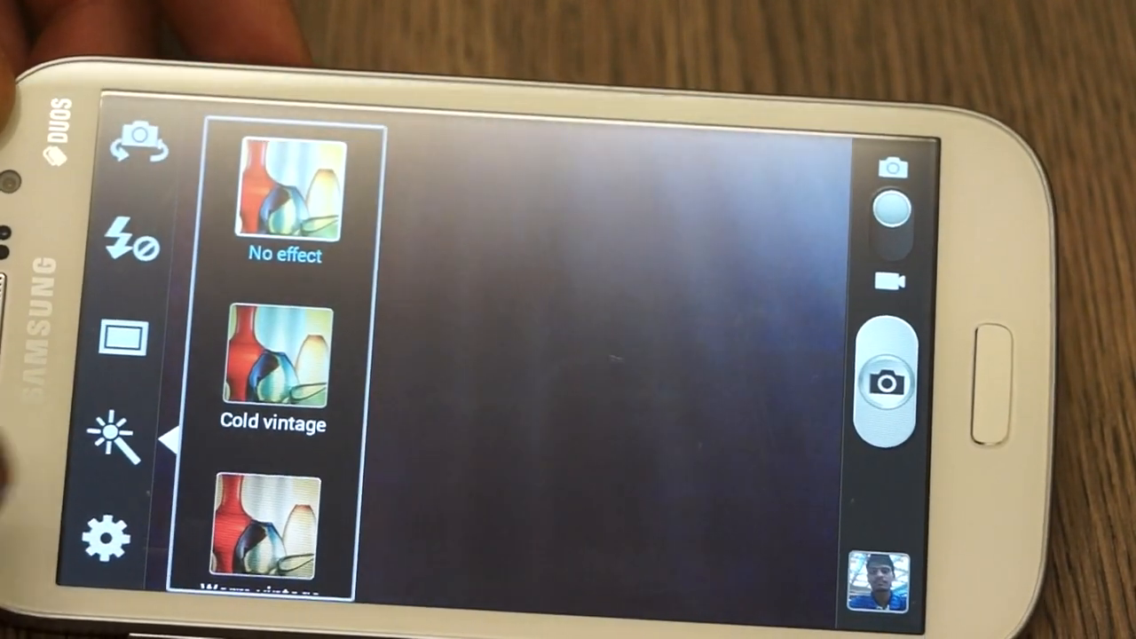
scroll("down", 3)
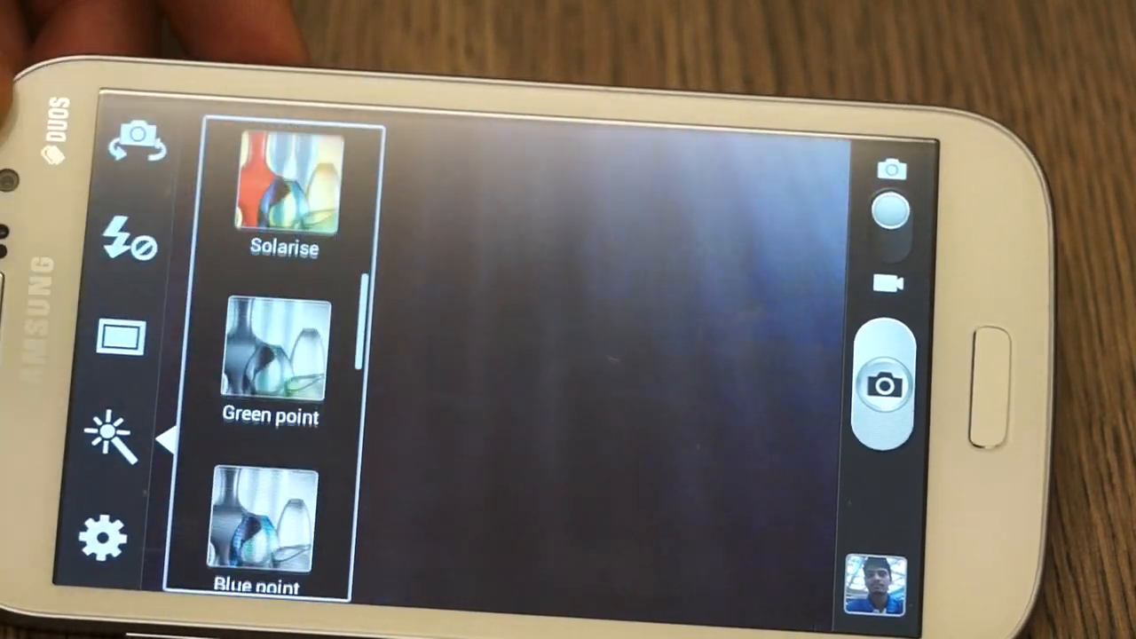
scroll("down", 3)
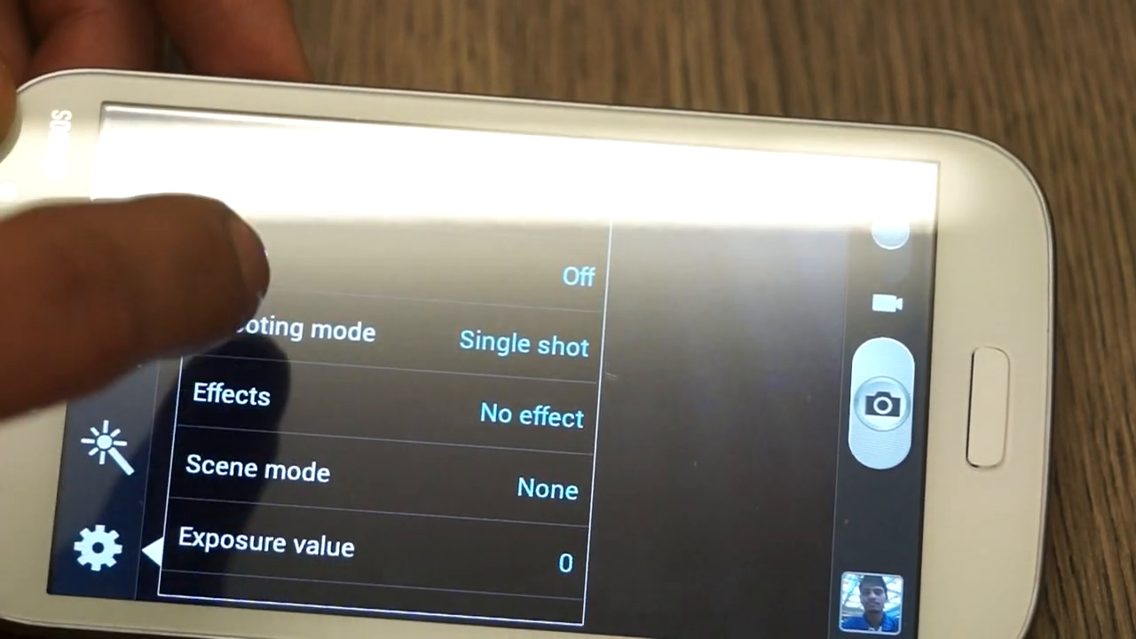
Scroll the photo settings from exposure and 3264x2448 resolution through ISO, metering, anti-shake, GPS tag to Superfine quality.
scroll("down", 3)
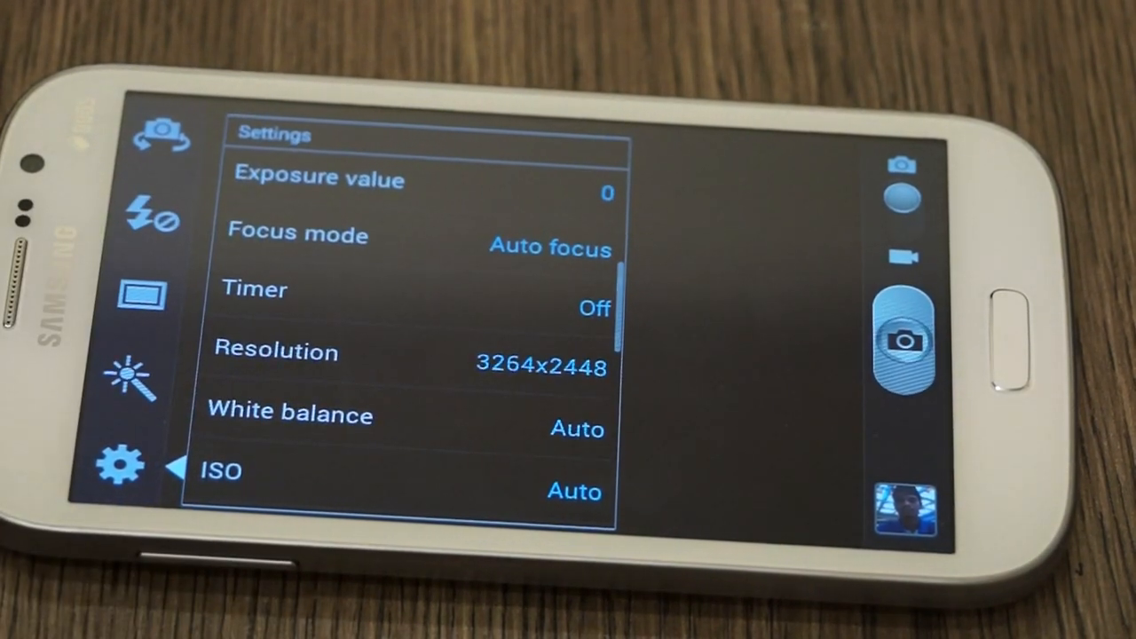
scroll("down", 3)
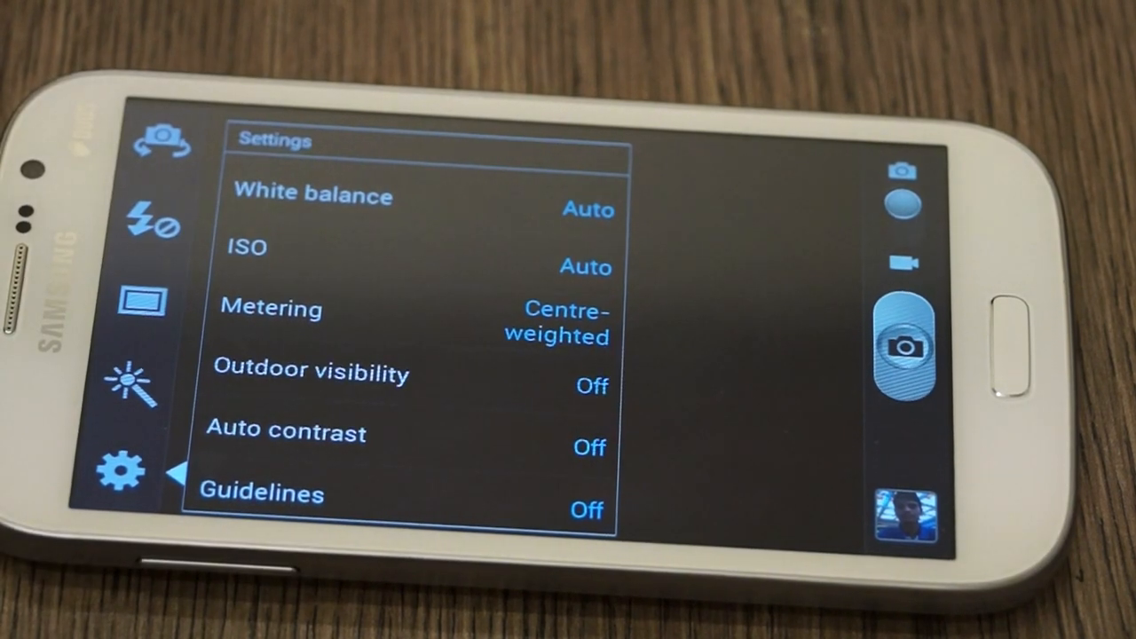
scroll("down", 3)
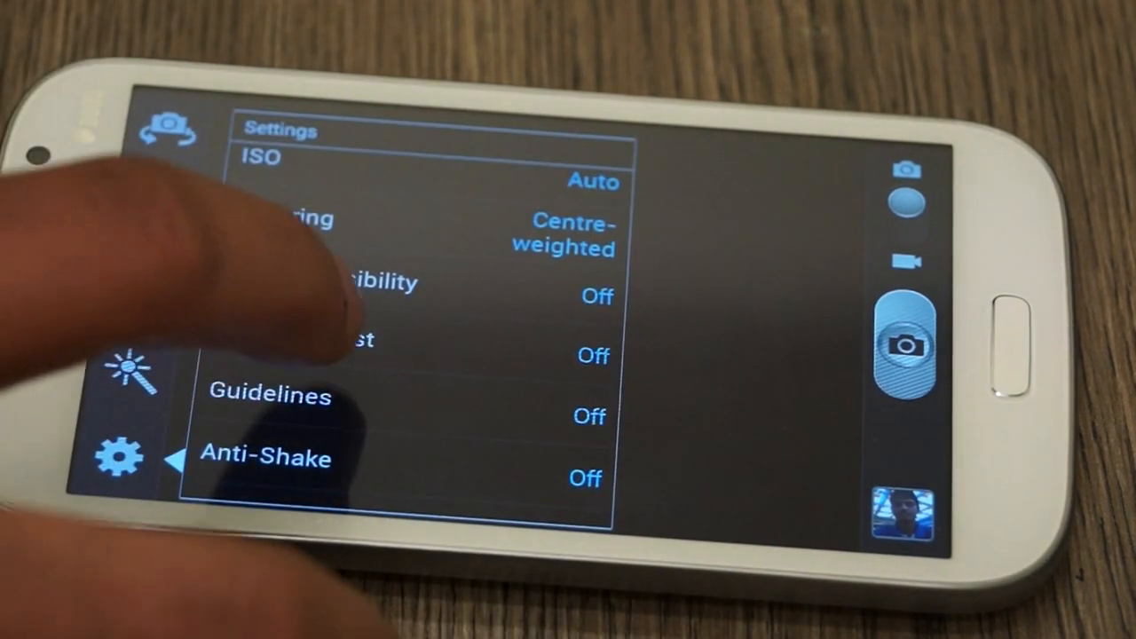
scroll("down", 3)
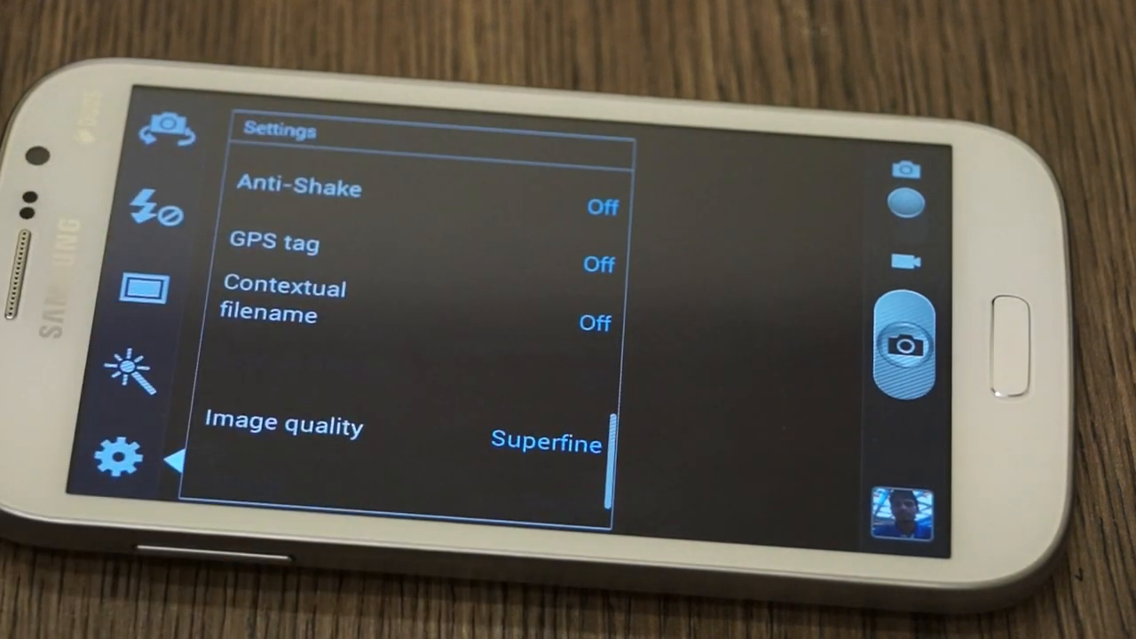
scroll("down", 3)
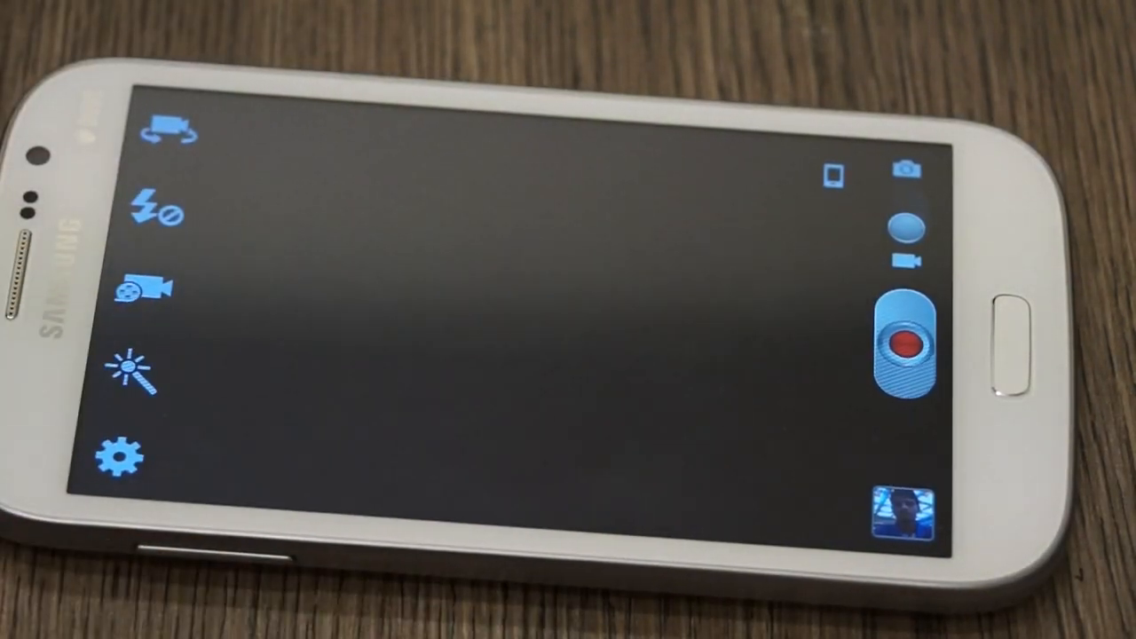
Show the video resolution options 720x480, 640x480 and 320x240, with 720x480 chosen.
left_click(122, 457)
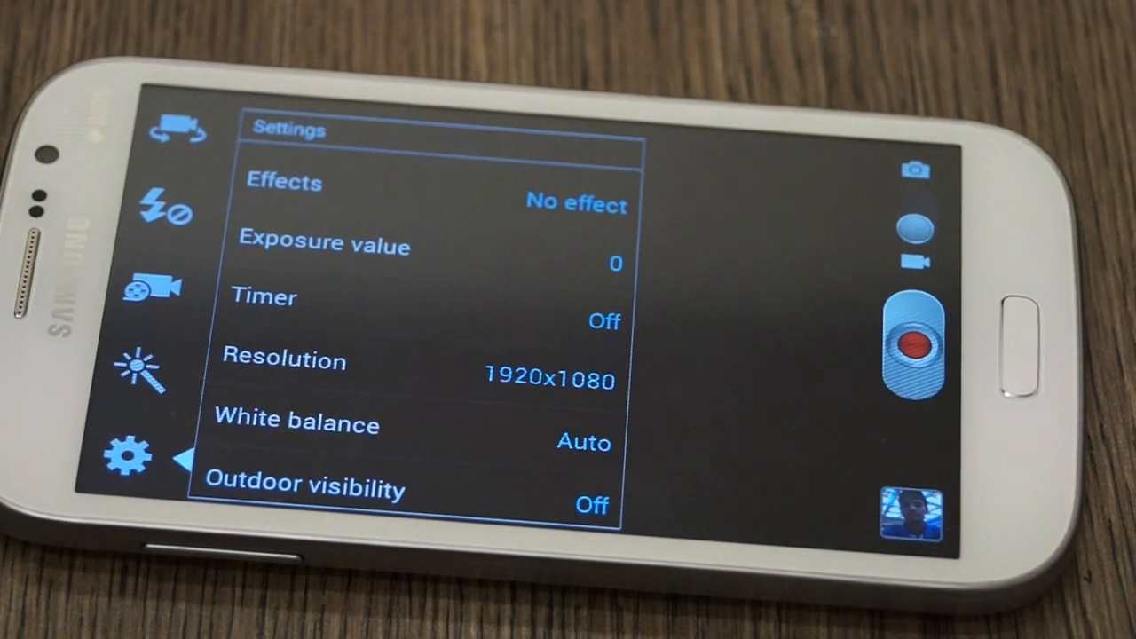
left_click(129, 455)
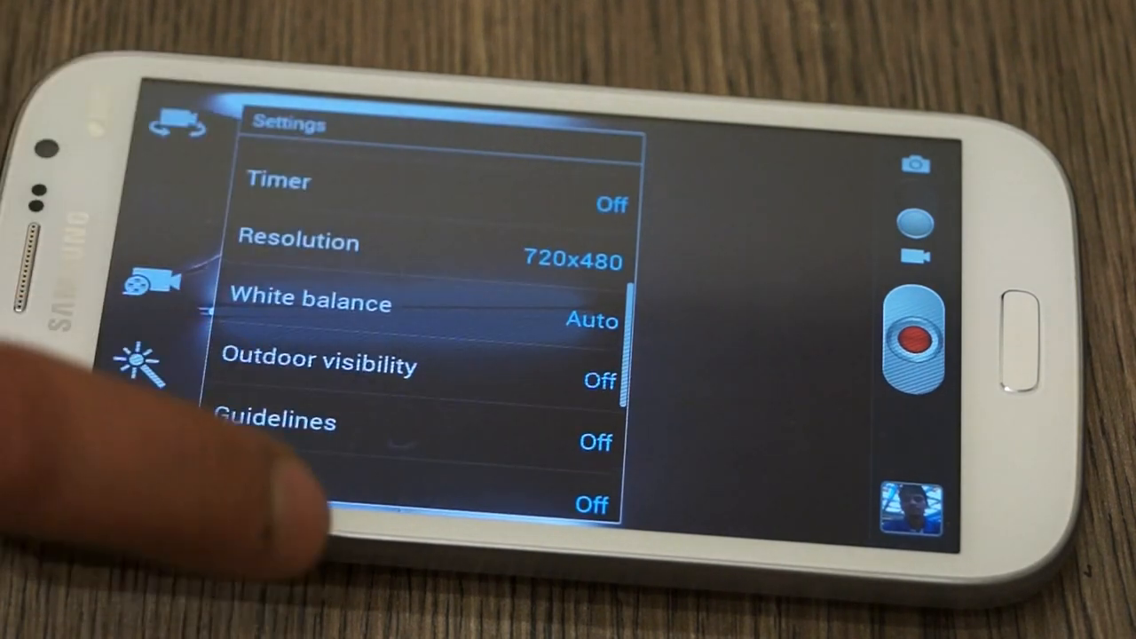
left_click(298, 240)
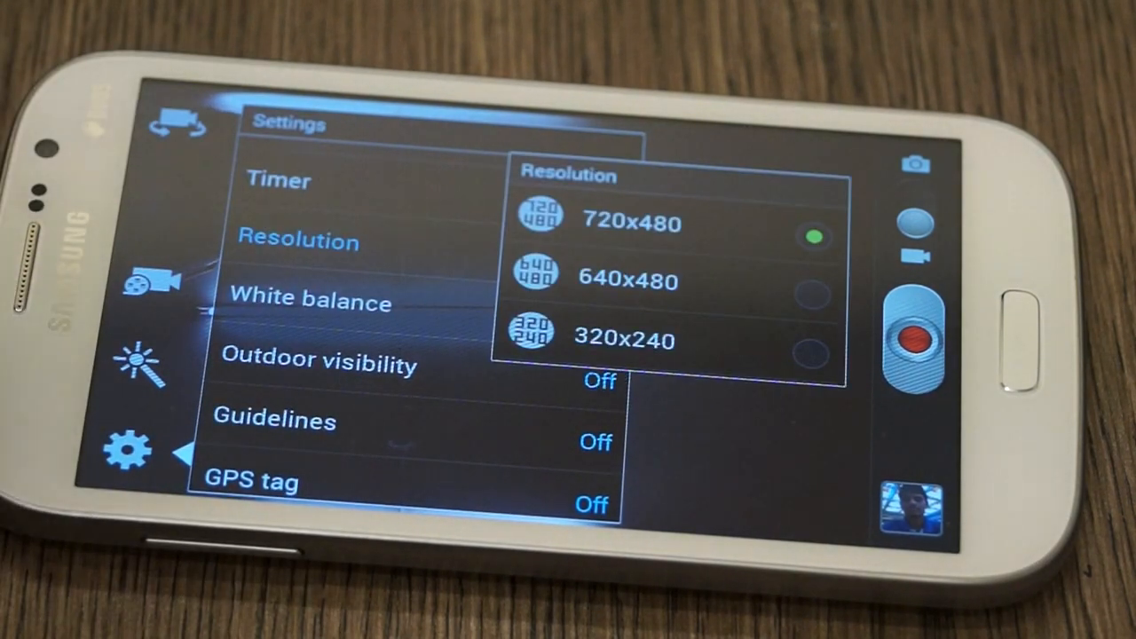